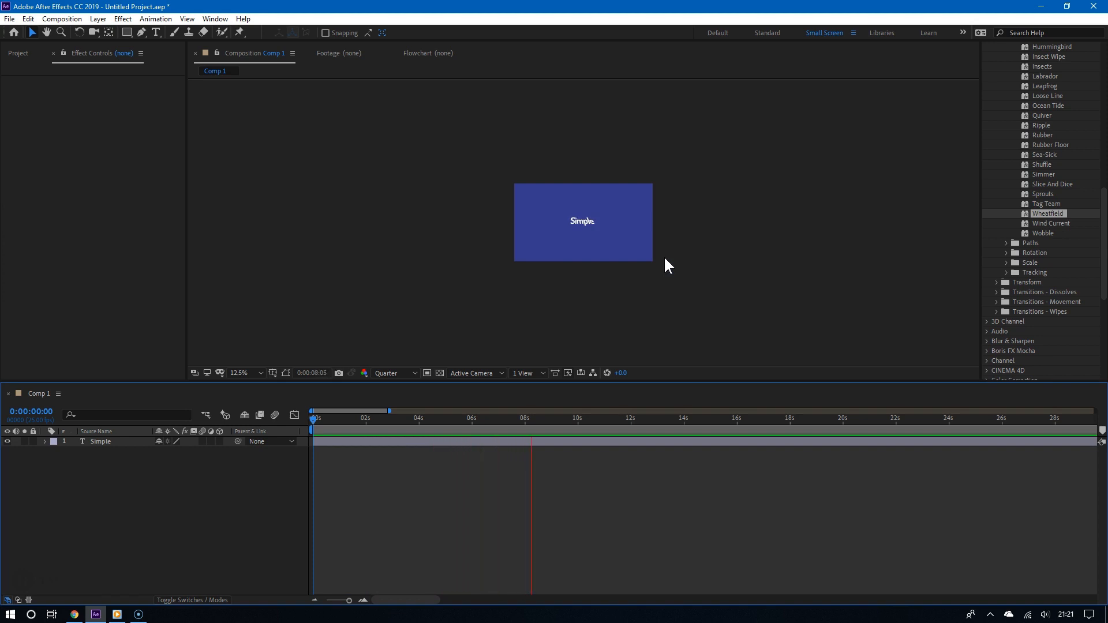
# - Draw a curved white stroke path beneath the word Simple with the Pen tool
pyautogui.click(239, 373)
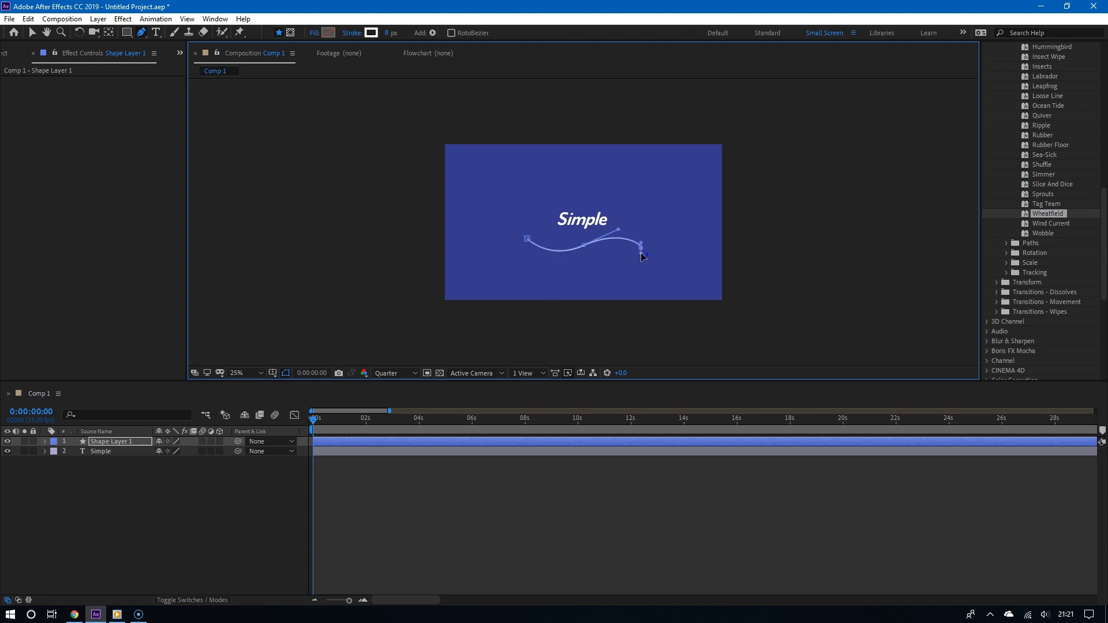
pyautogui.moveTo(679, 240)
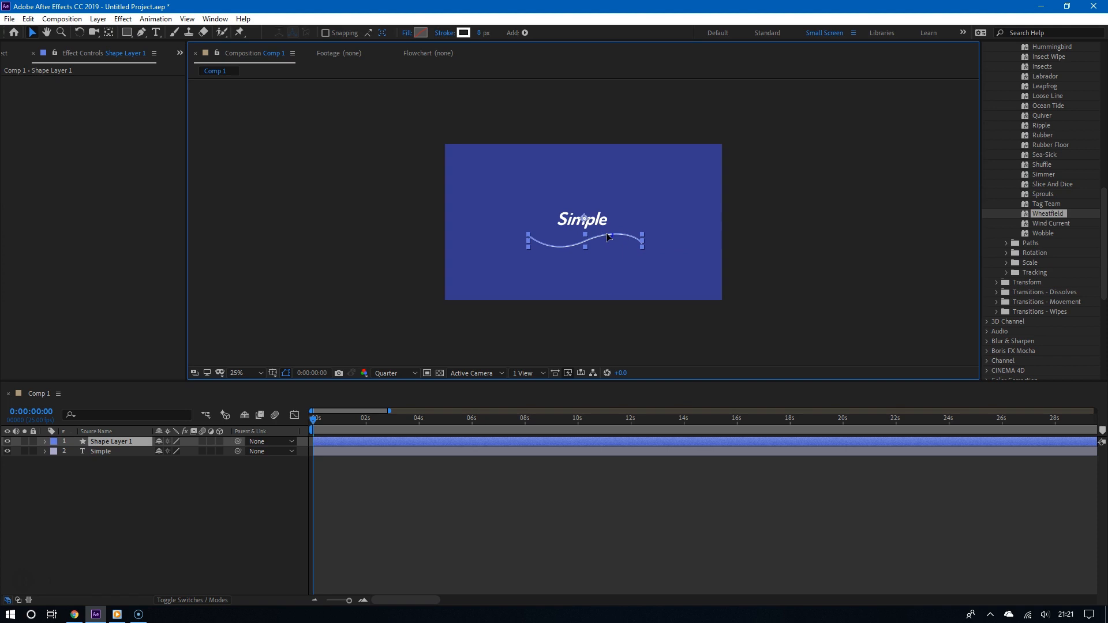
# - Add a Trim Paths operation to Shape Layer 1's contents
pyautogui.click(555, 304)
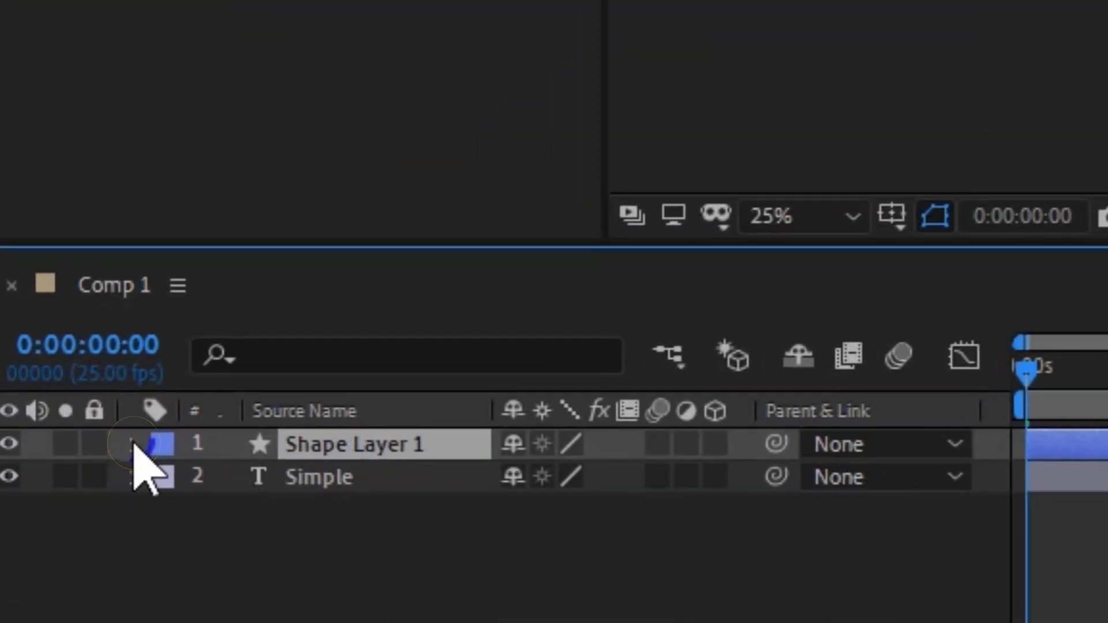
pyautogui.click(137, 444)
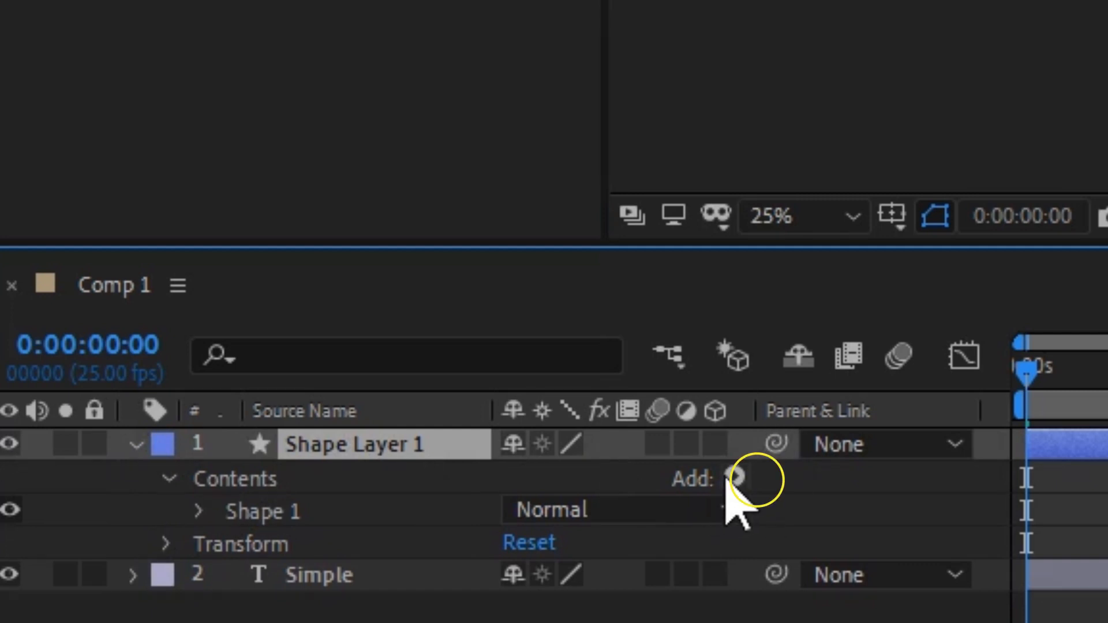
pyautogui.click(753, 477)
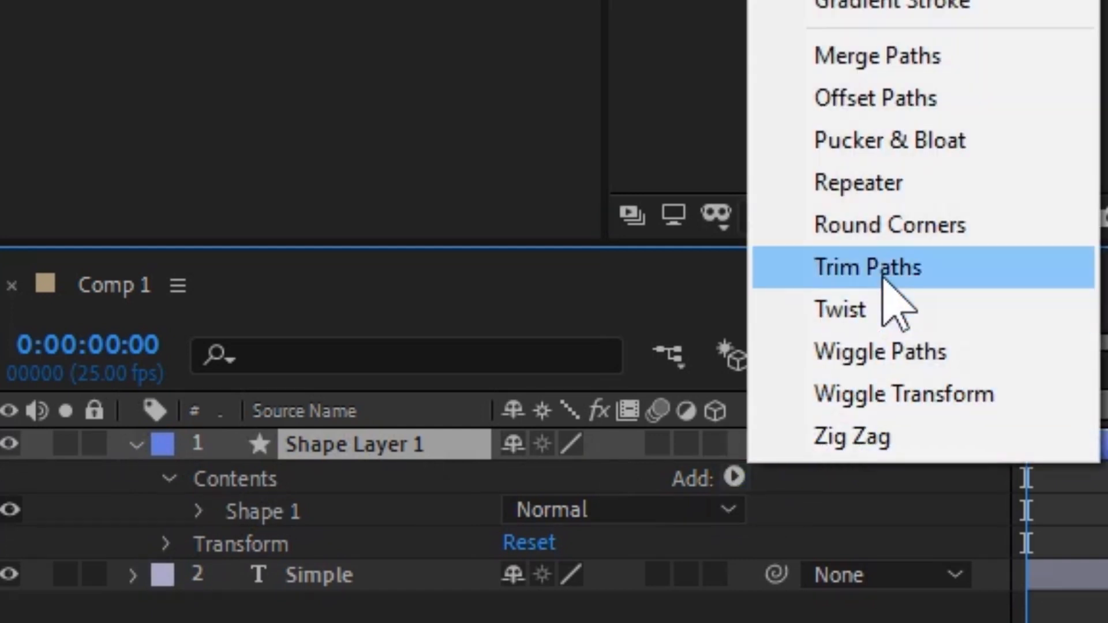
pyautogui.click(867, 266)
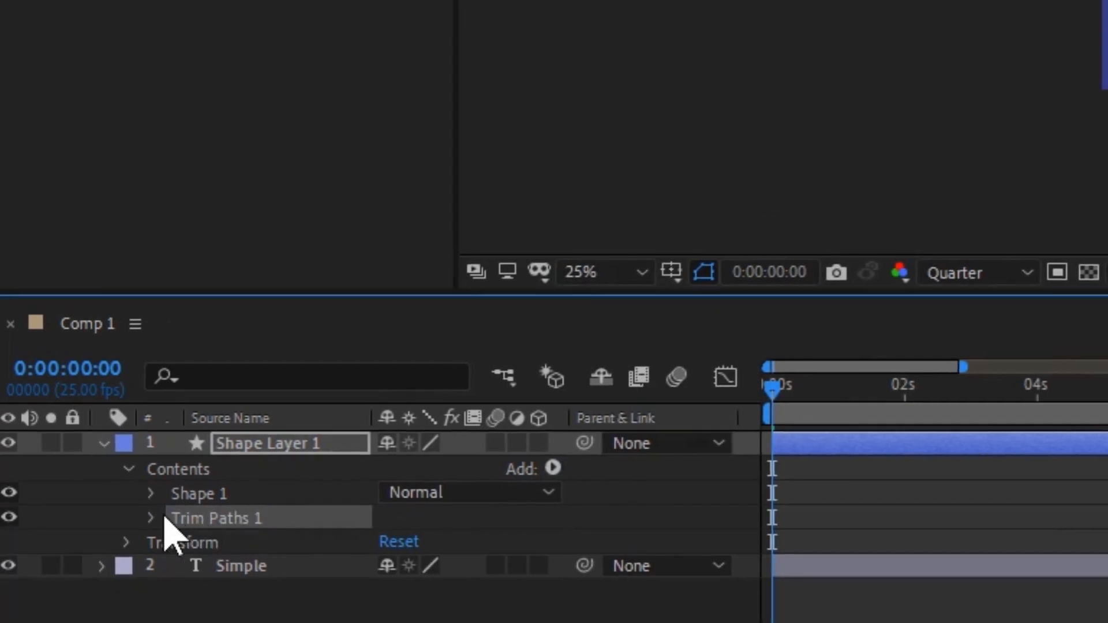
# - Keyframe the Trim Paths End value at 0% at time 0:00 so the line draws on
pyautogui.click(149, 518)
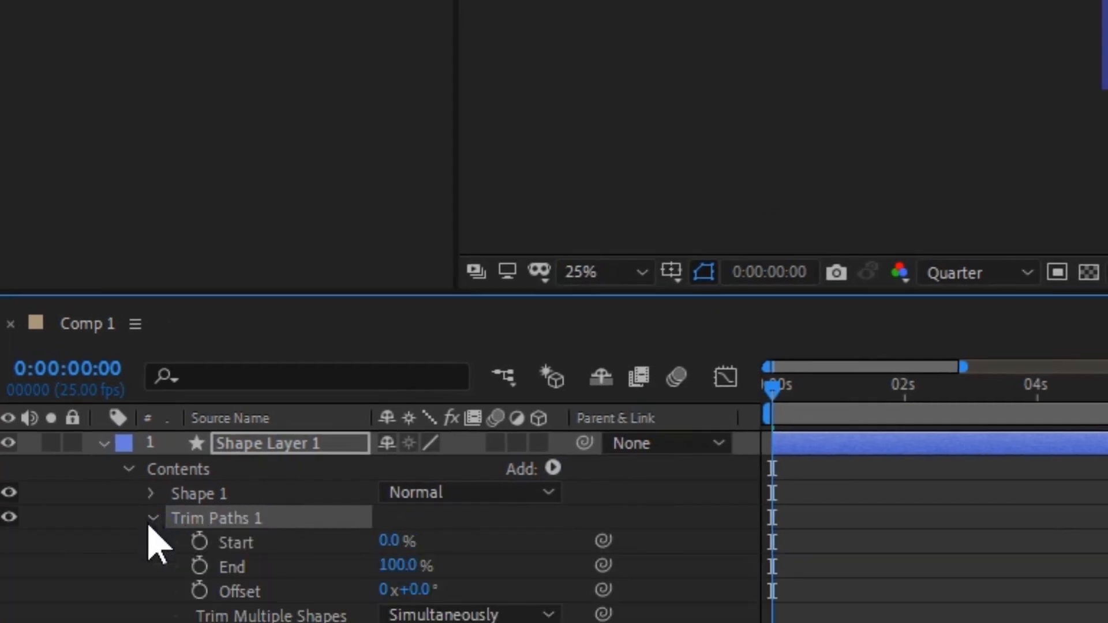
pyautogui.moveTo(266, 583)
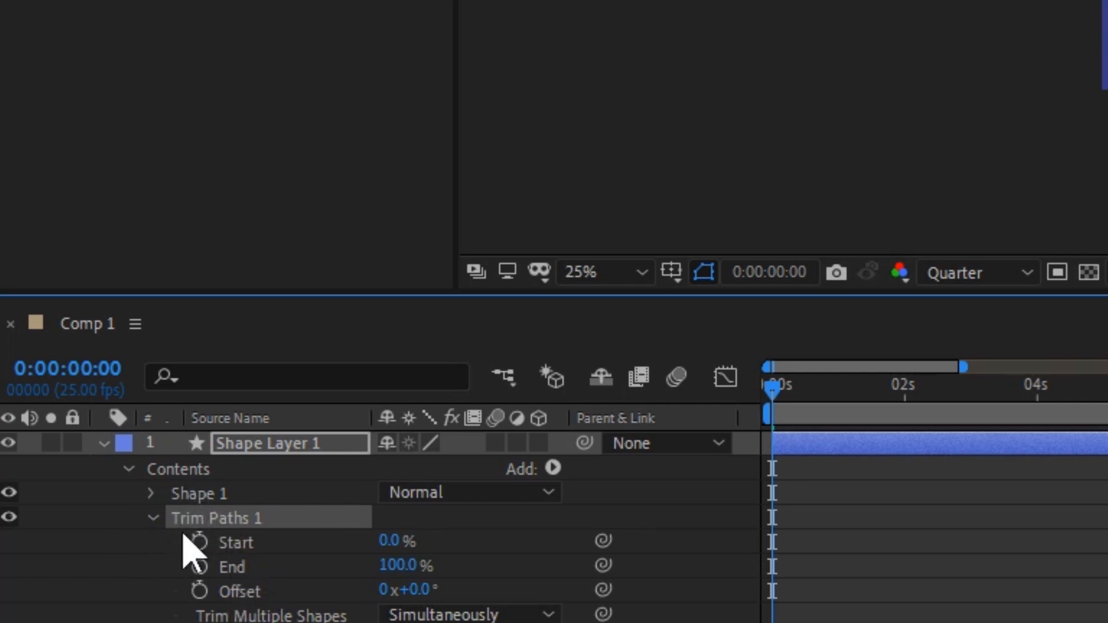
pyautogui.click(198, 566)
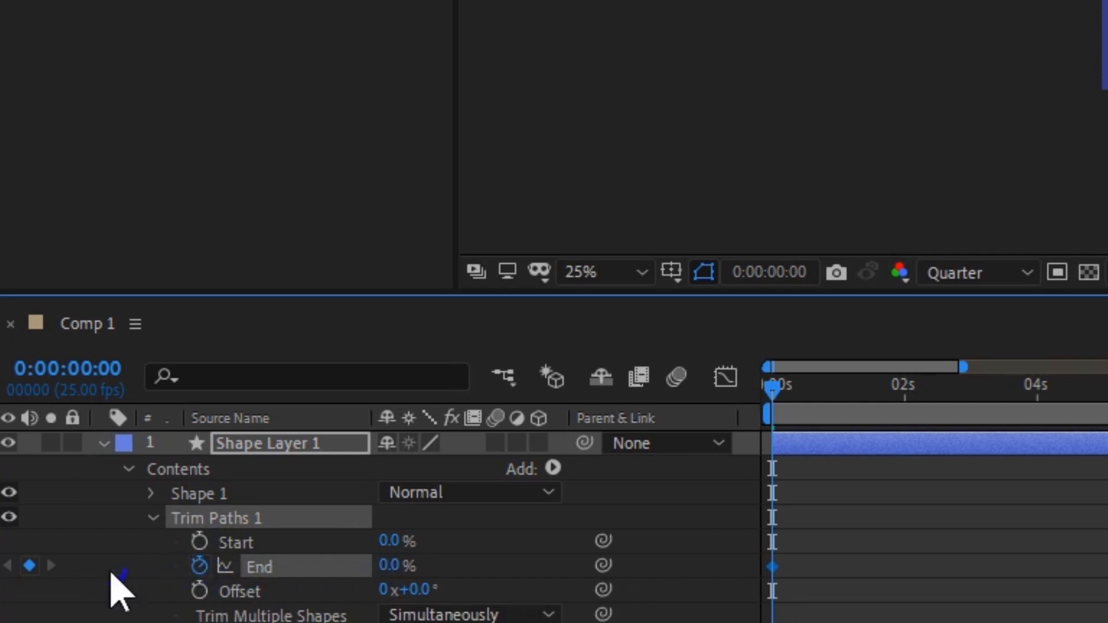
pyautogui.moveTo(982, 413)
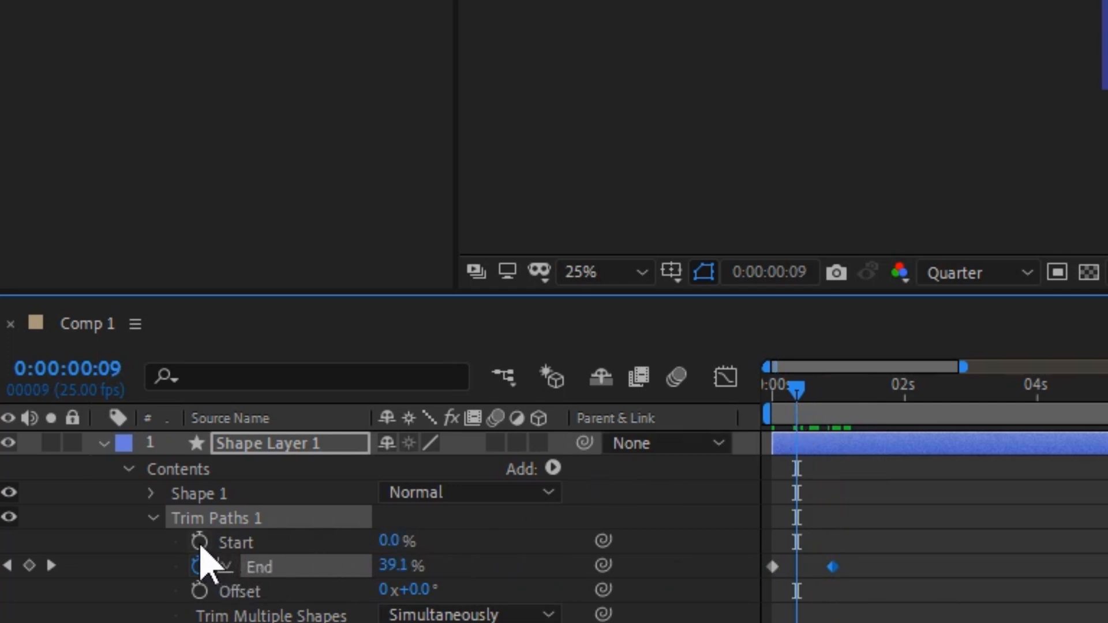
pyautogui.moveTo(201, 543)
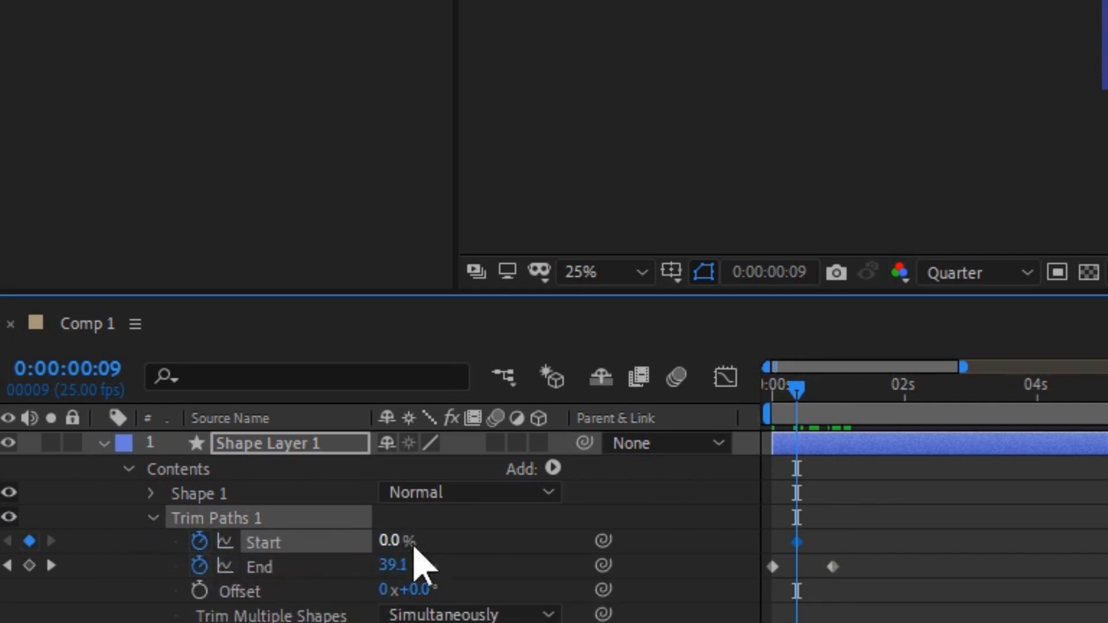
pyautogui.moveTo(802, 424)
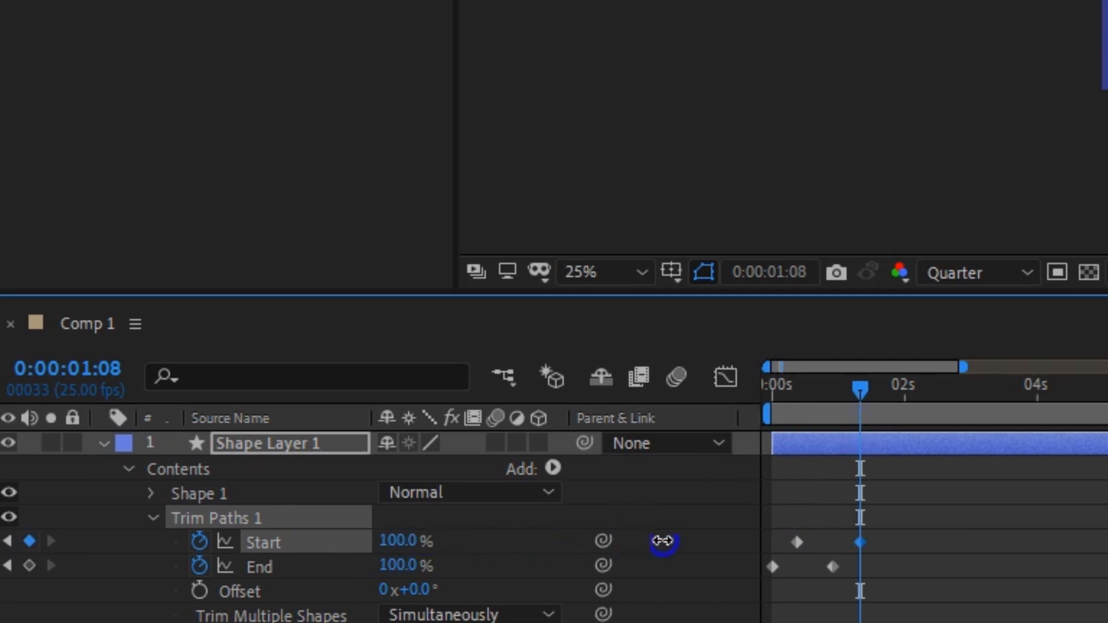
pyautogui.moveTo(759, 527)
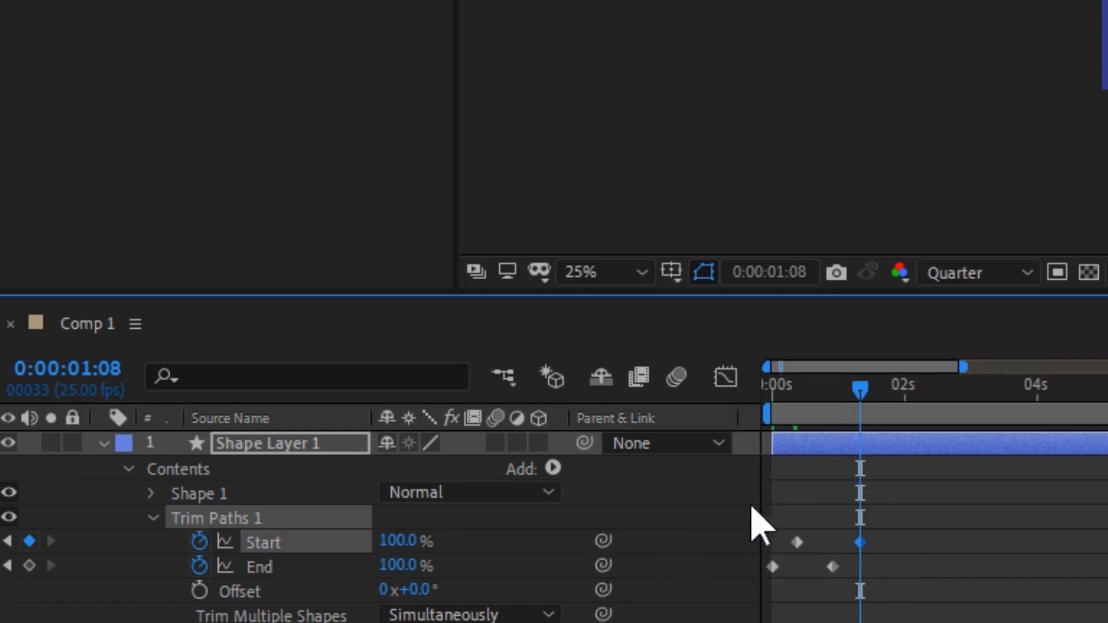
pyautogui.moveTo(925, 565)
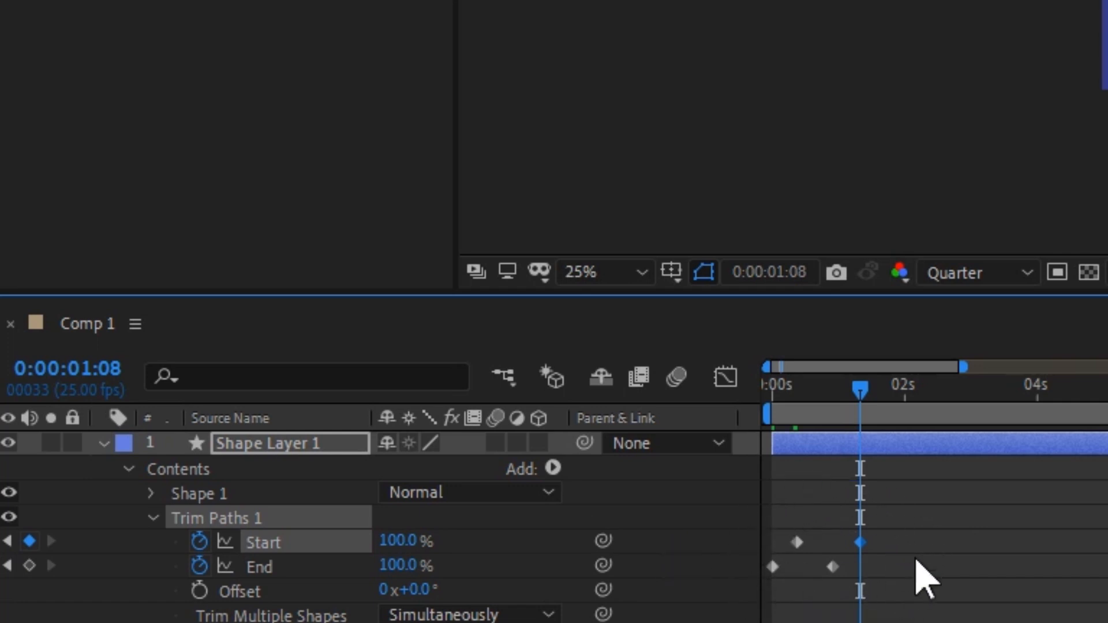
pyautogui.moveTo(766, 583)
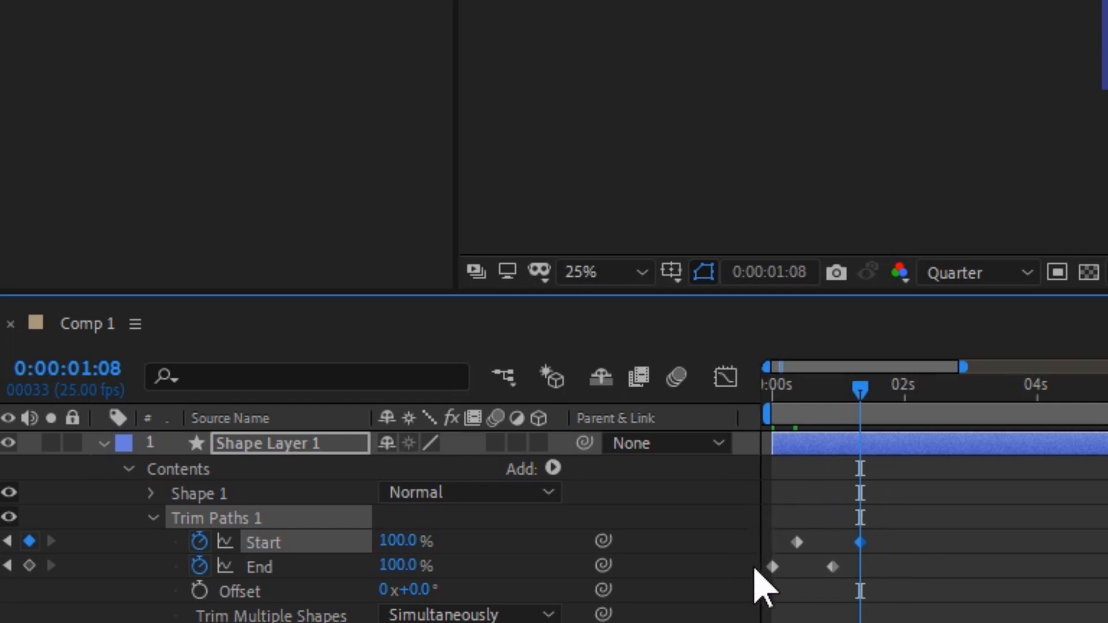
pyautogui.moveTo(728, 572)
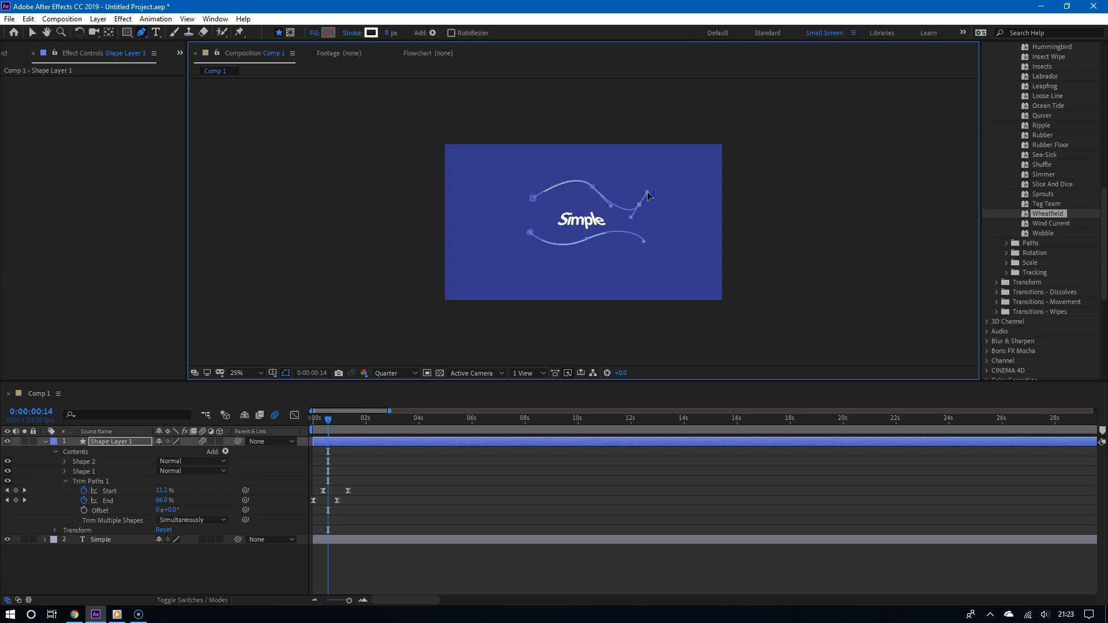
pyautogui.moveTo(297, 472)
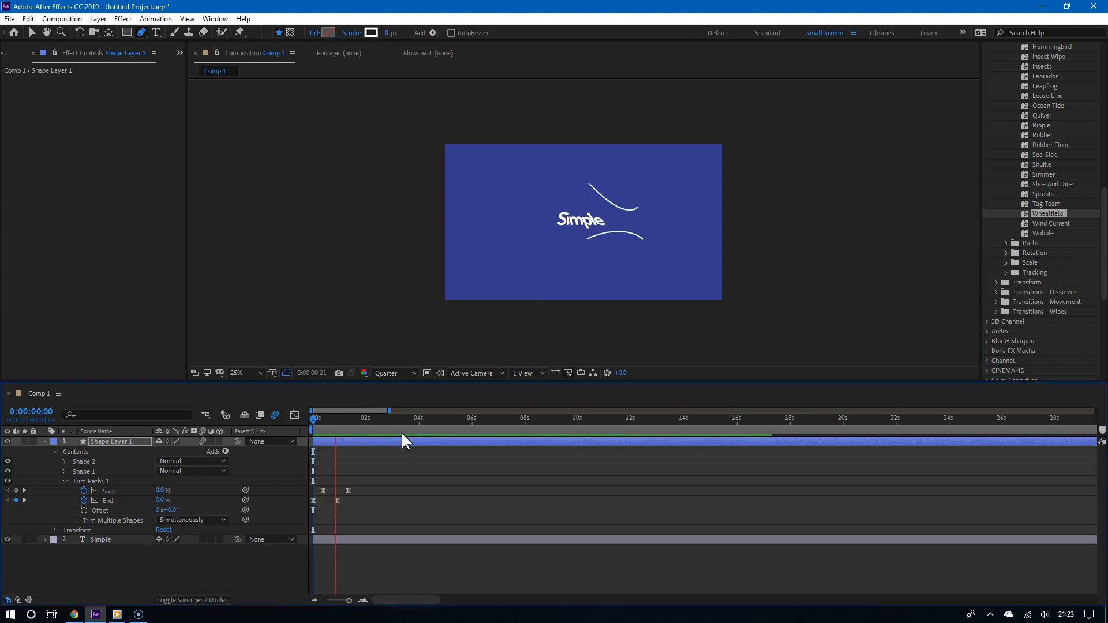
# - Scrub the timeline to check both lines and set viewer resolution to Full
pyautogui.click(358, 418)
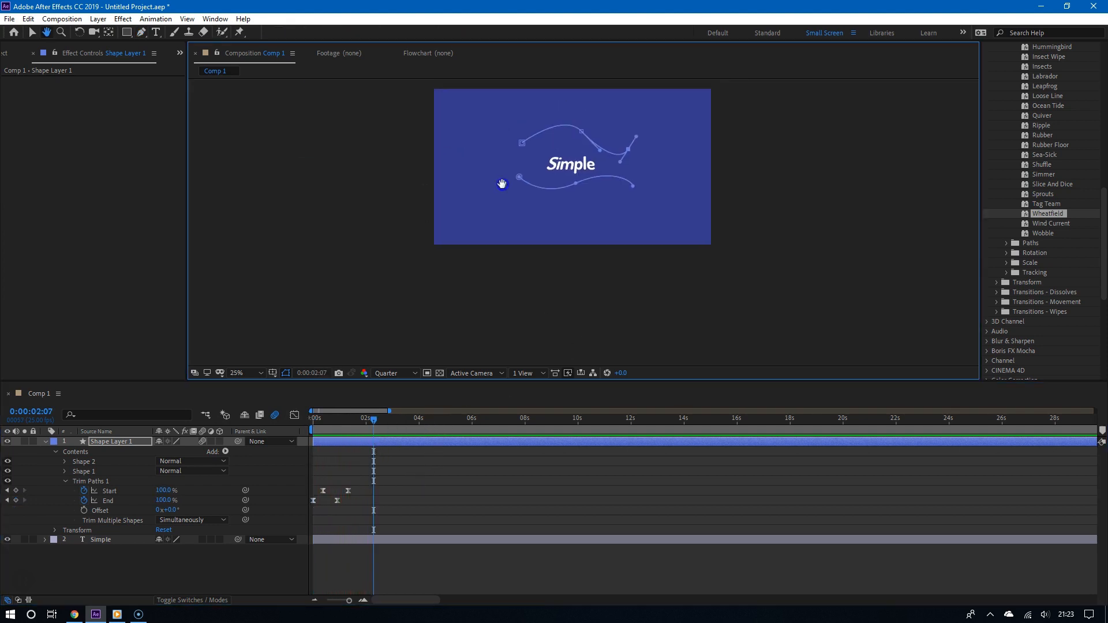
pyautogui.click(187, 18)
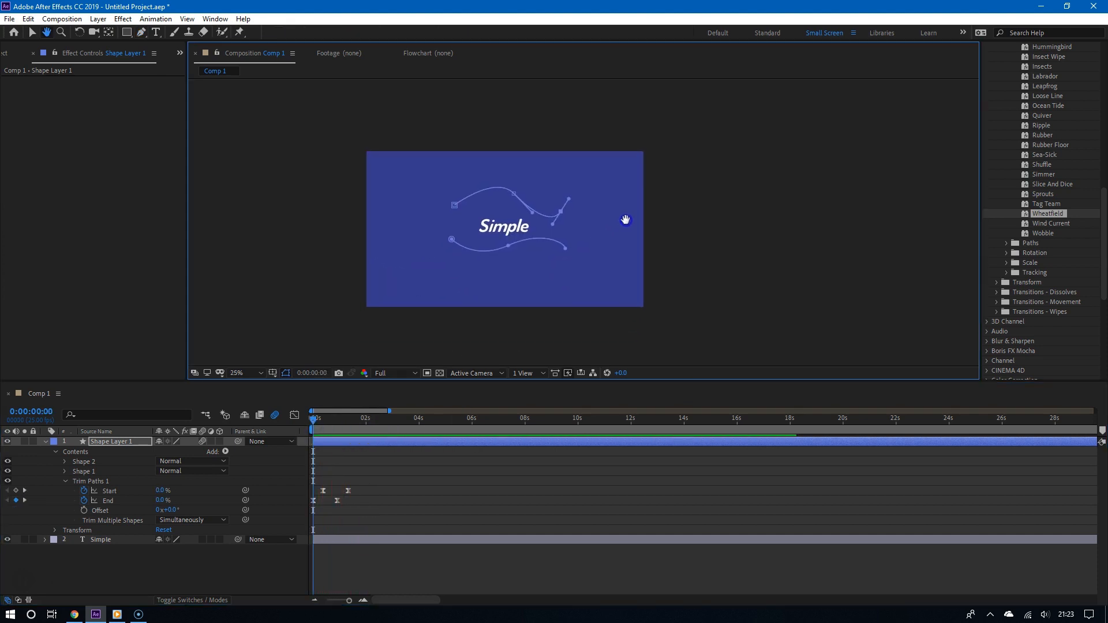
# - Enlarge the composition to 50% and play the preview from around two seconds
pyautogui.click(237, 372)
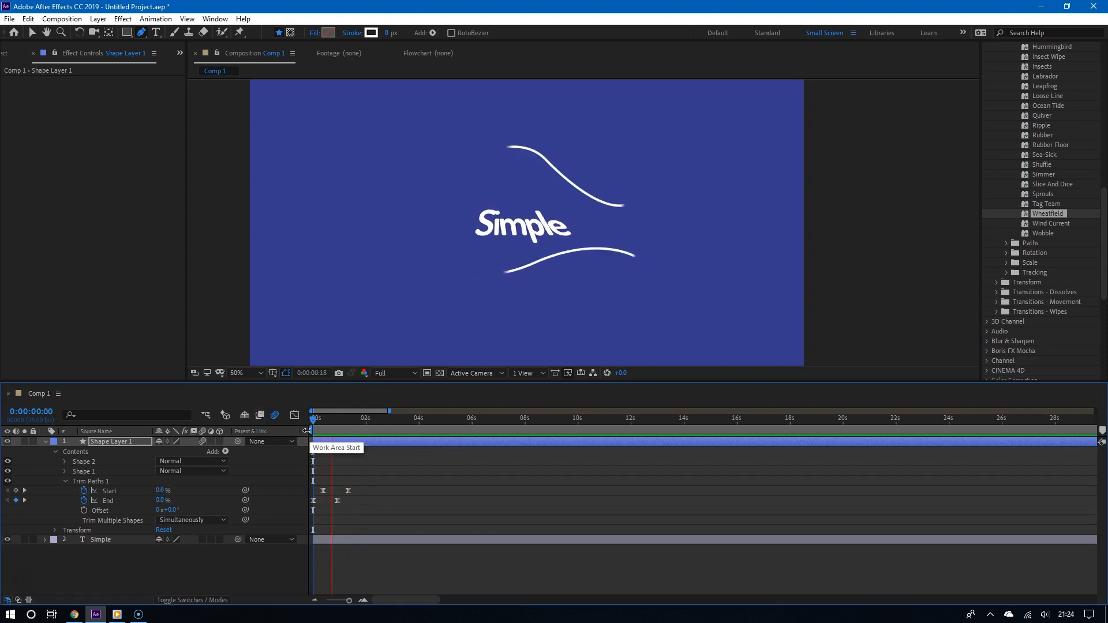
pyautogui.click(387, 418)
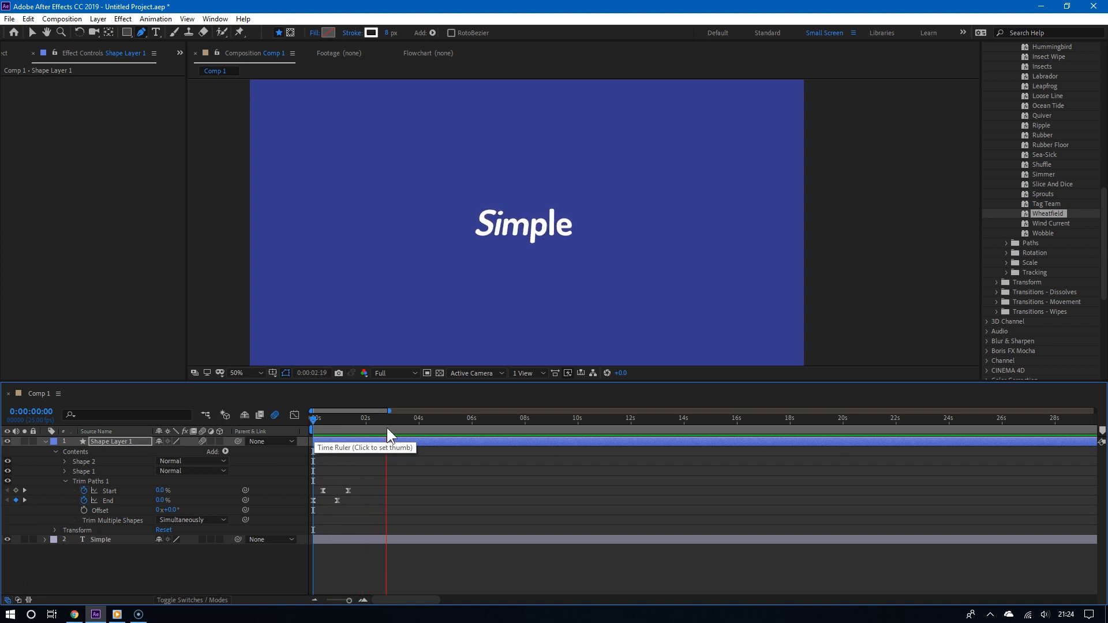